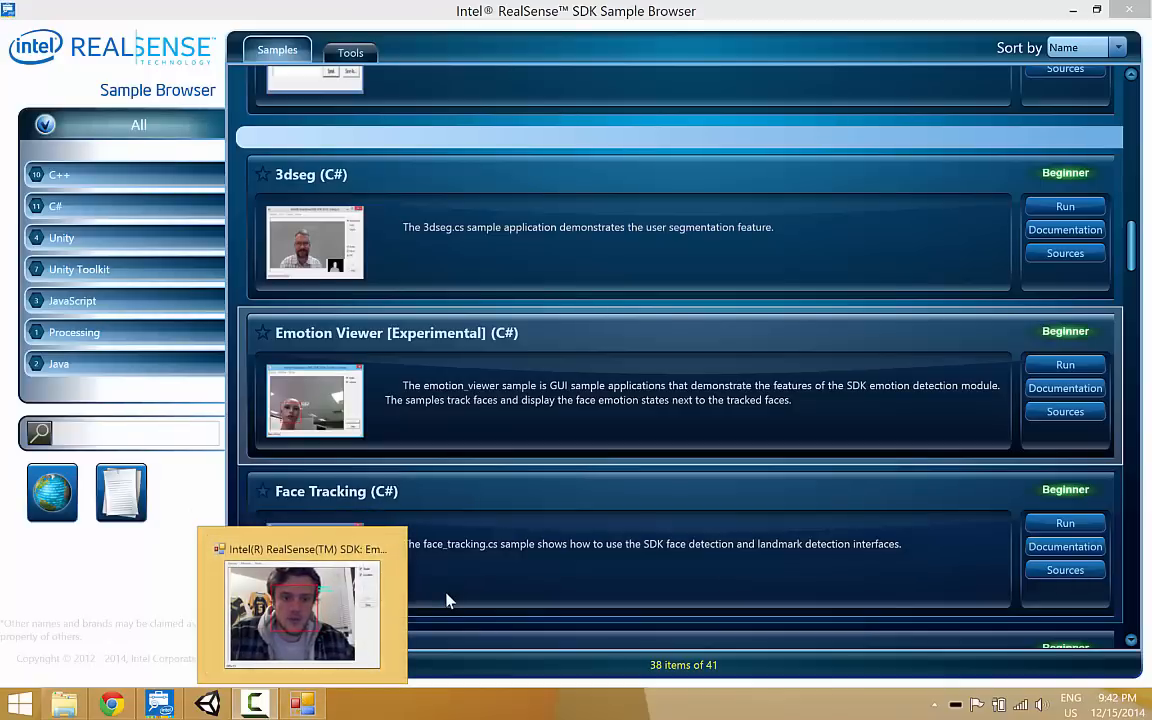
{"action": "mouse_move", "coordinate": [504, 556]}
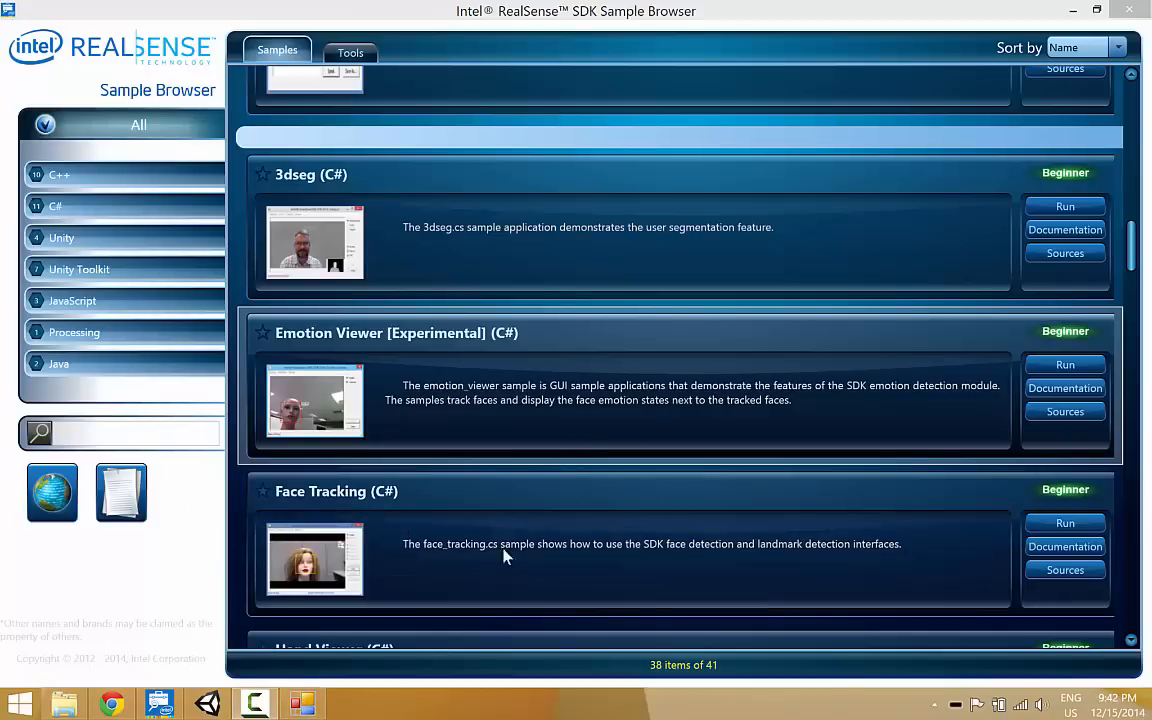
Watch the Emotions Viewer track the face with emotion labels, then stop streaming.
{"action": "left_click", "coordinate": [1064, 364]}
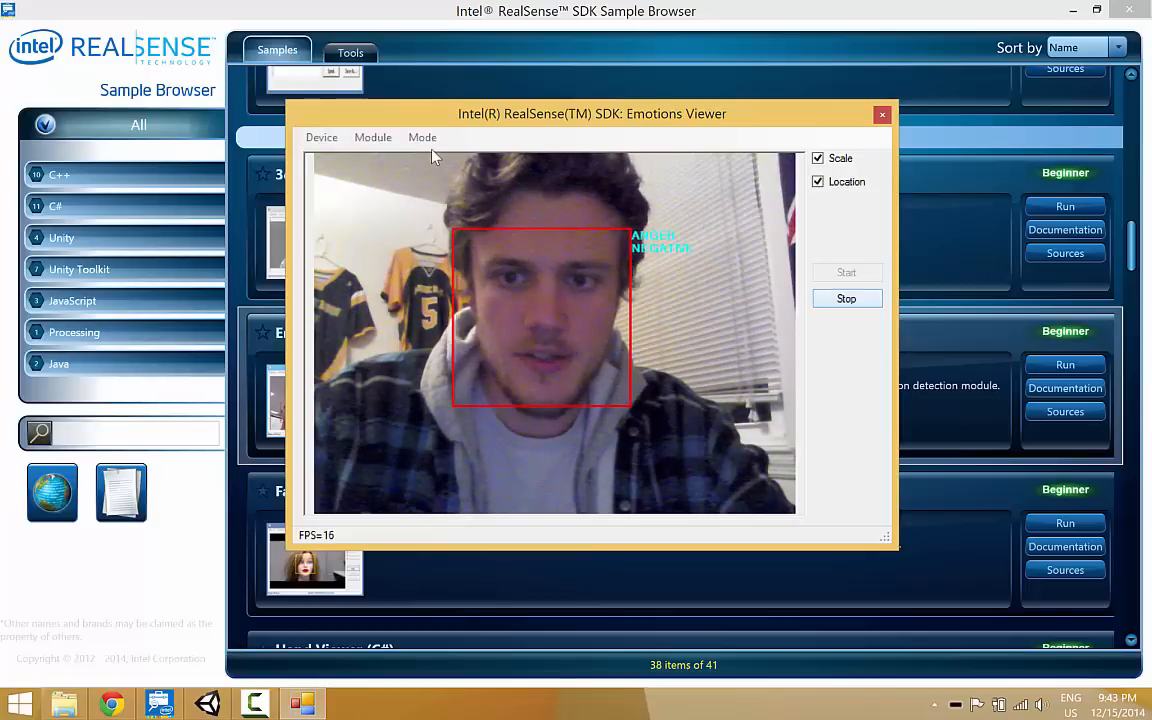
{"action": "left_click", "coordinate": [846, 298]}
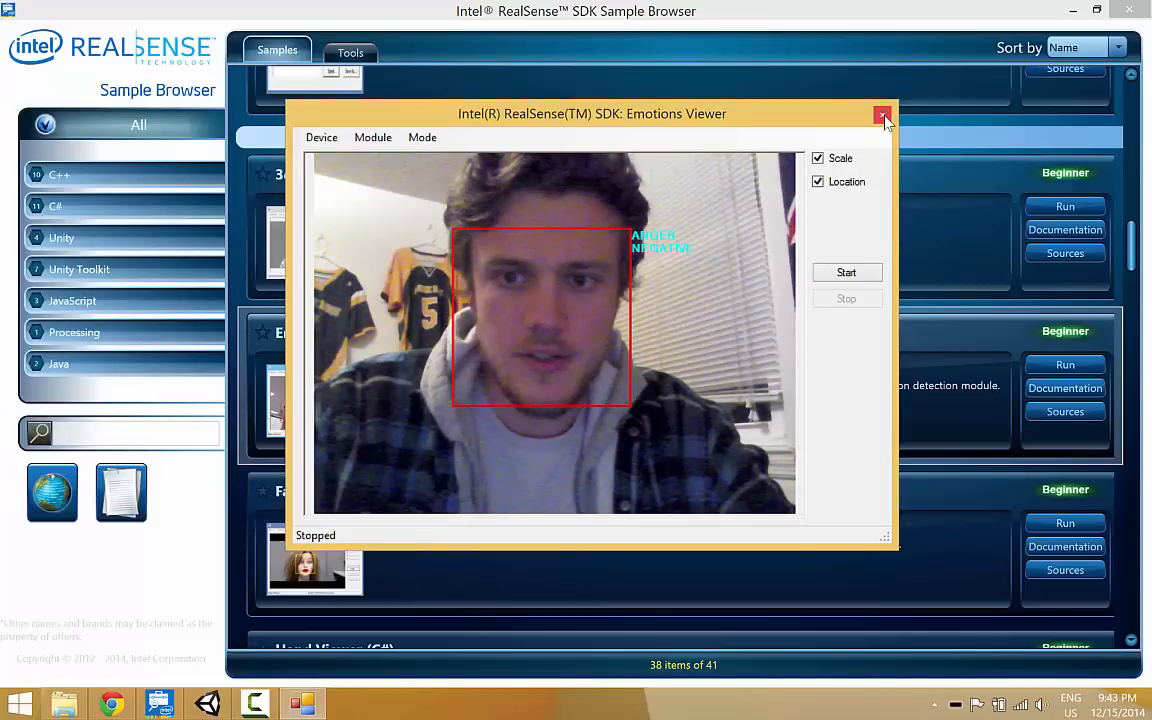
Close Emotions Viewer and launch Face Tracking Demo (Unity), discarding the Point Cloud scene's changes.
{"action": "left_click", "coordinate": [880, 114]}
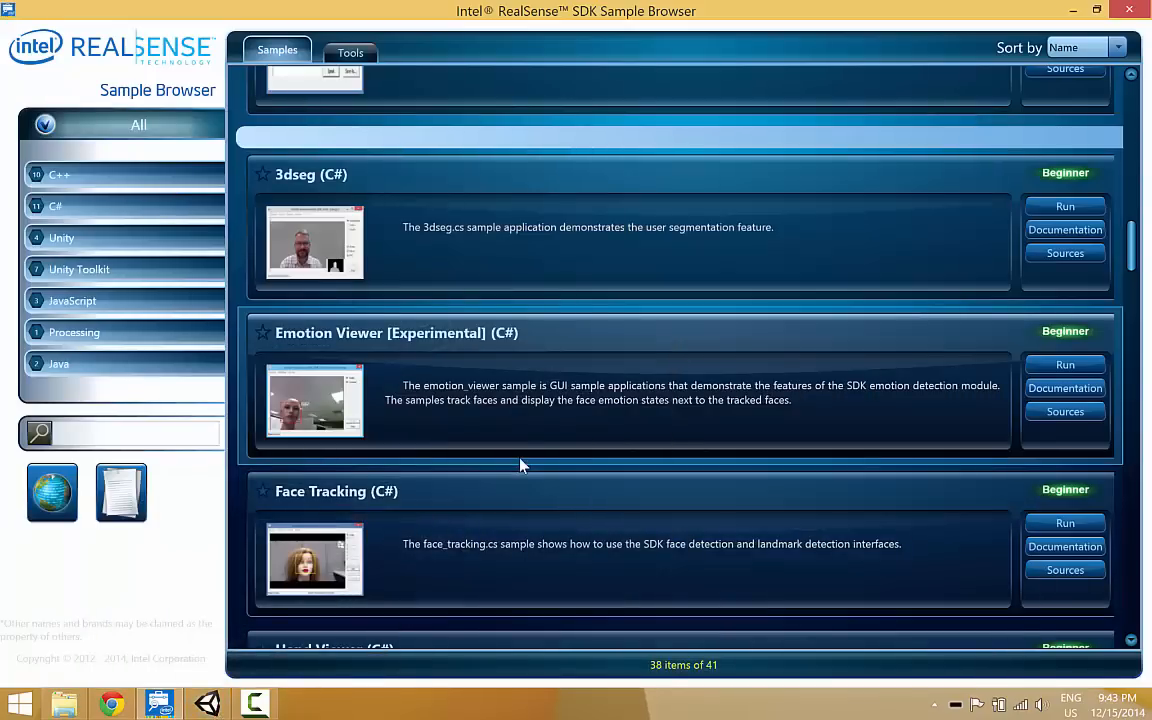
{"action": "scroll", "scroll_direction": "down", "scroll_amount": 3}
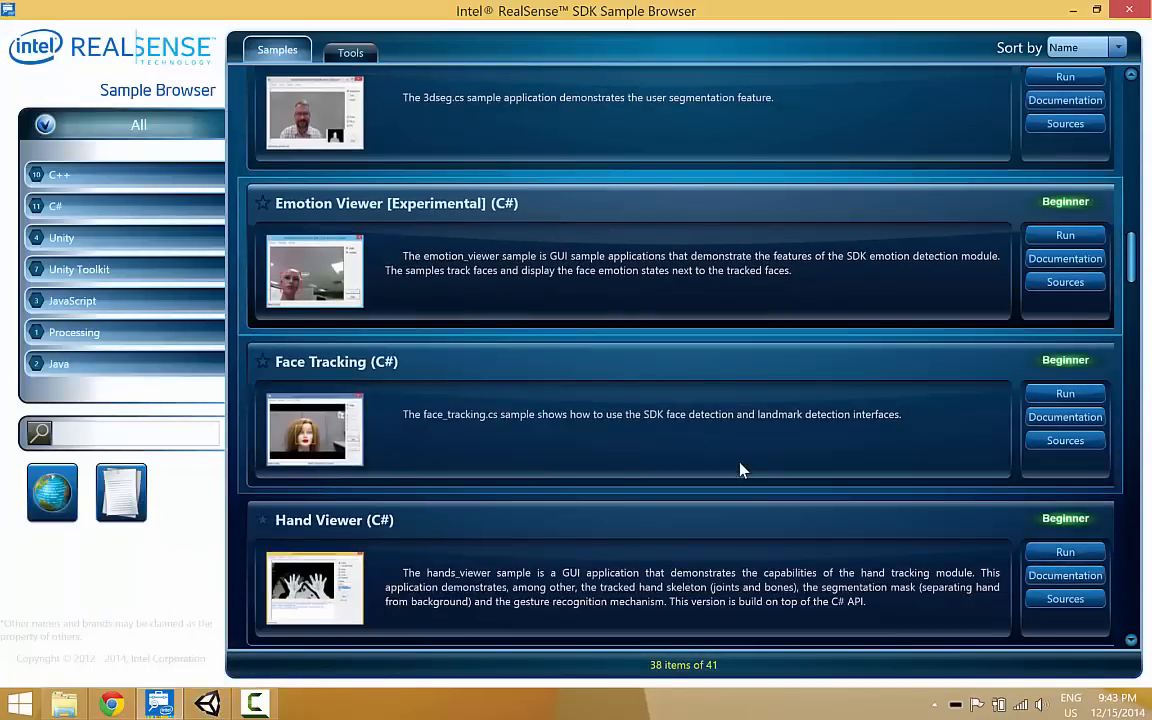
{"action": "scroll", "scroll_direction": "down", "scroll_amount": 3}
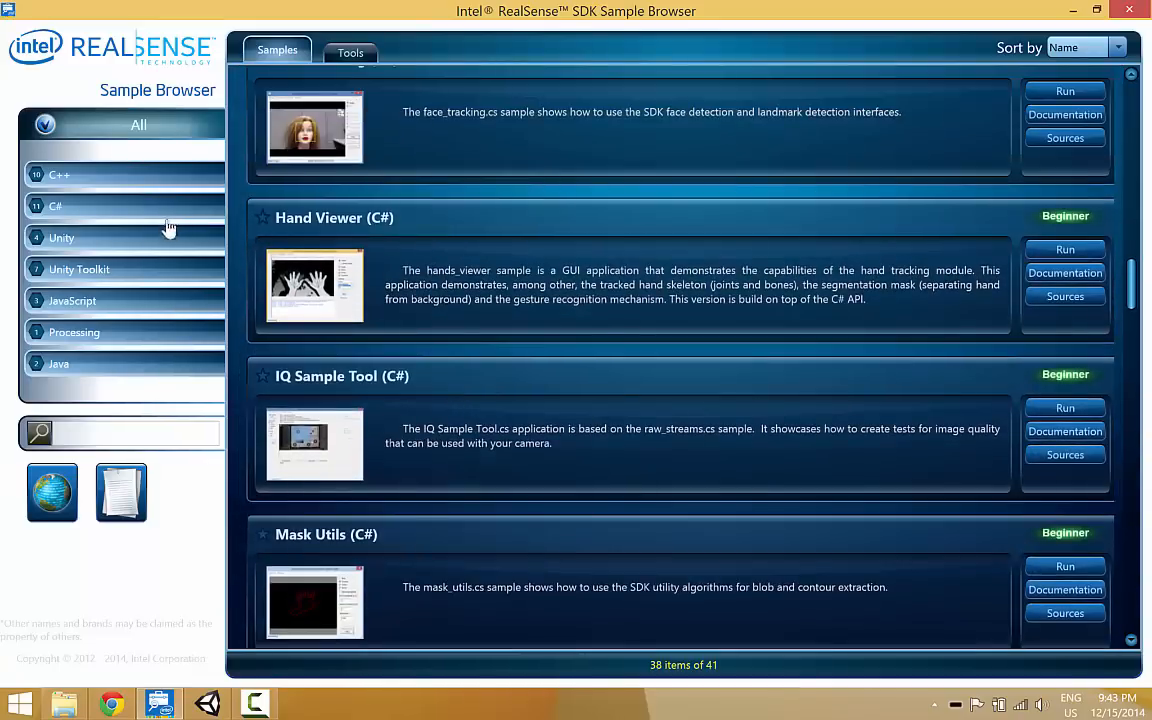
{"action": "left_click", "coordinate": [62, 236]}
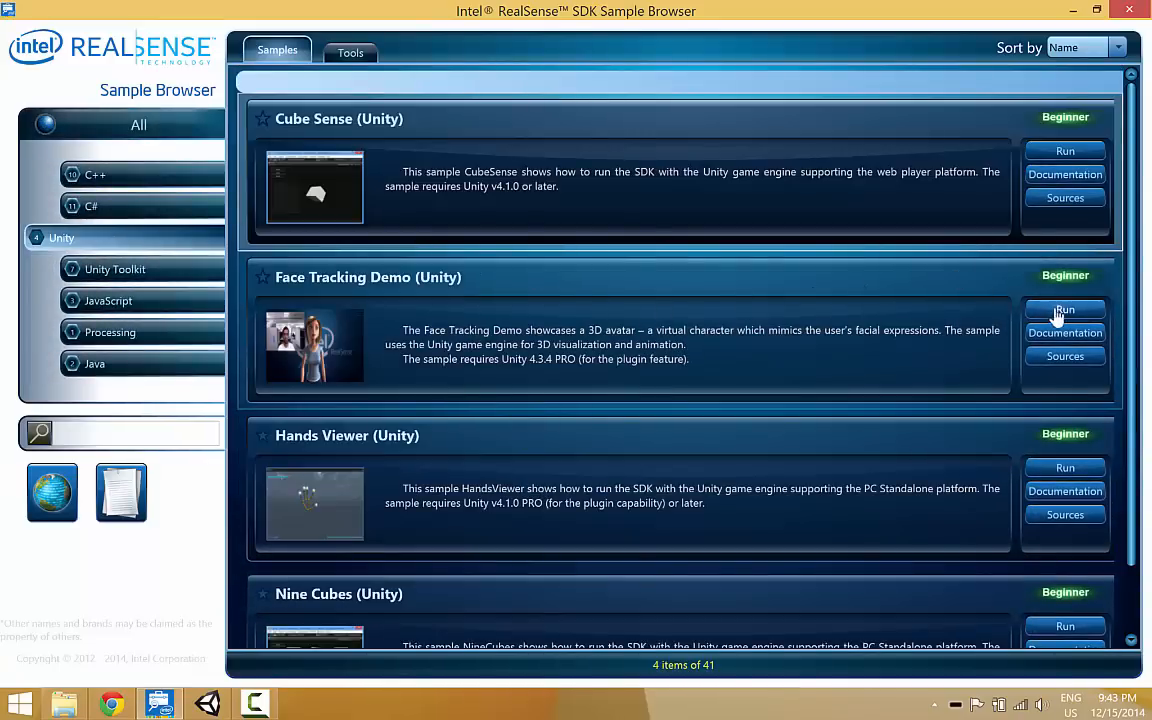
{"action": "left_click", "coordinate": [1064, 308]}
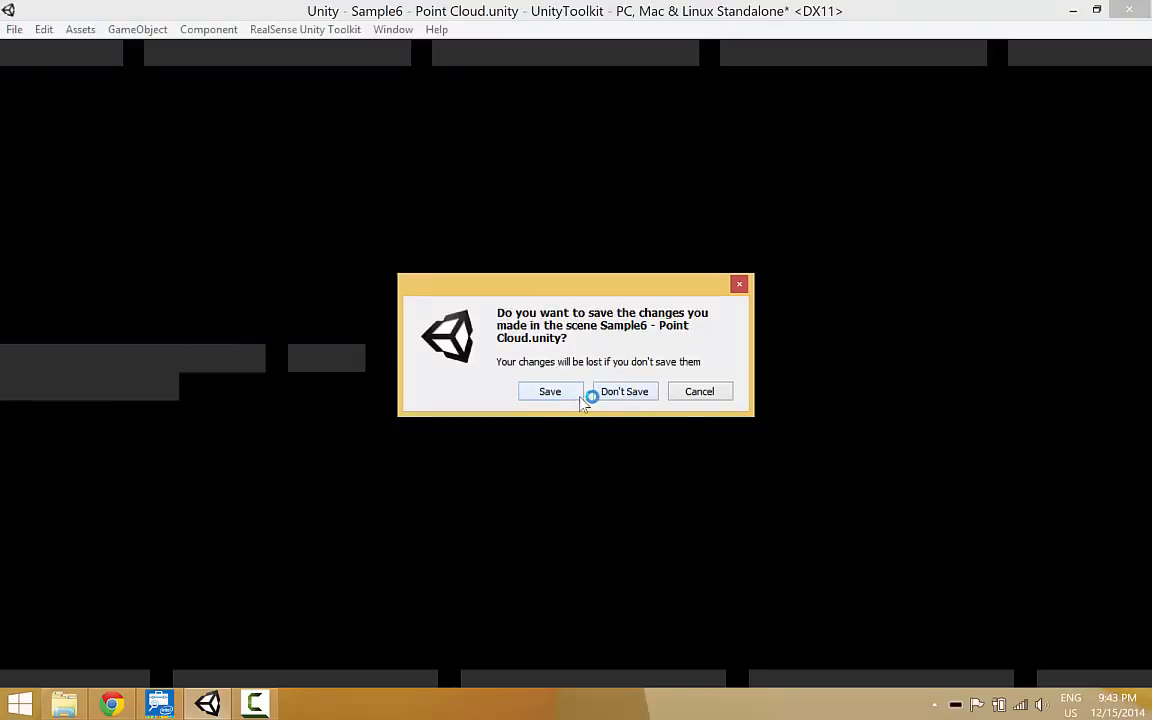
{"action": "left_click", "coordinate": [624, 390]}
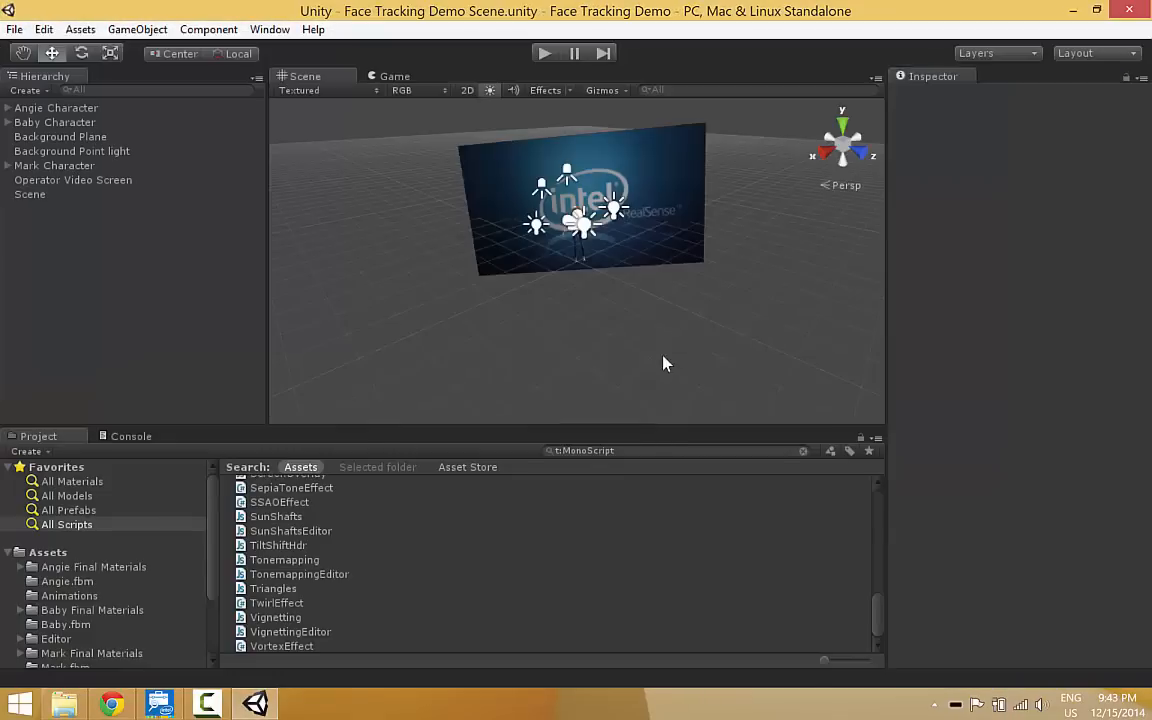
{"action": "mouse_move", "coordinate": [680, 158]}
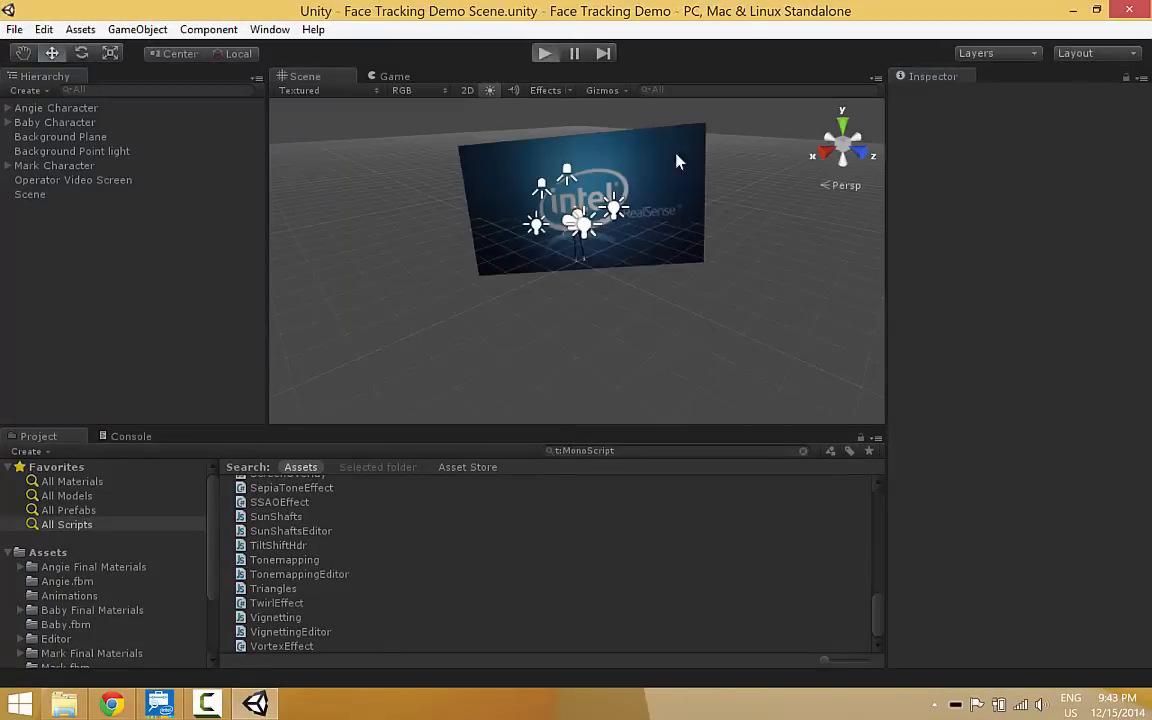
Play the Face Tracking Demo scene in the Unity editor.
{"action": "left_click", "coordinate": [546, 52]}
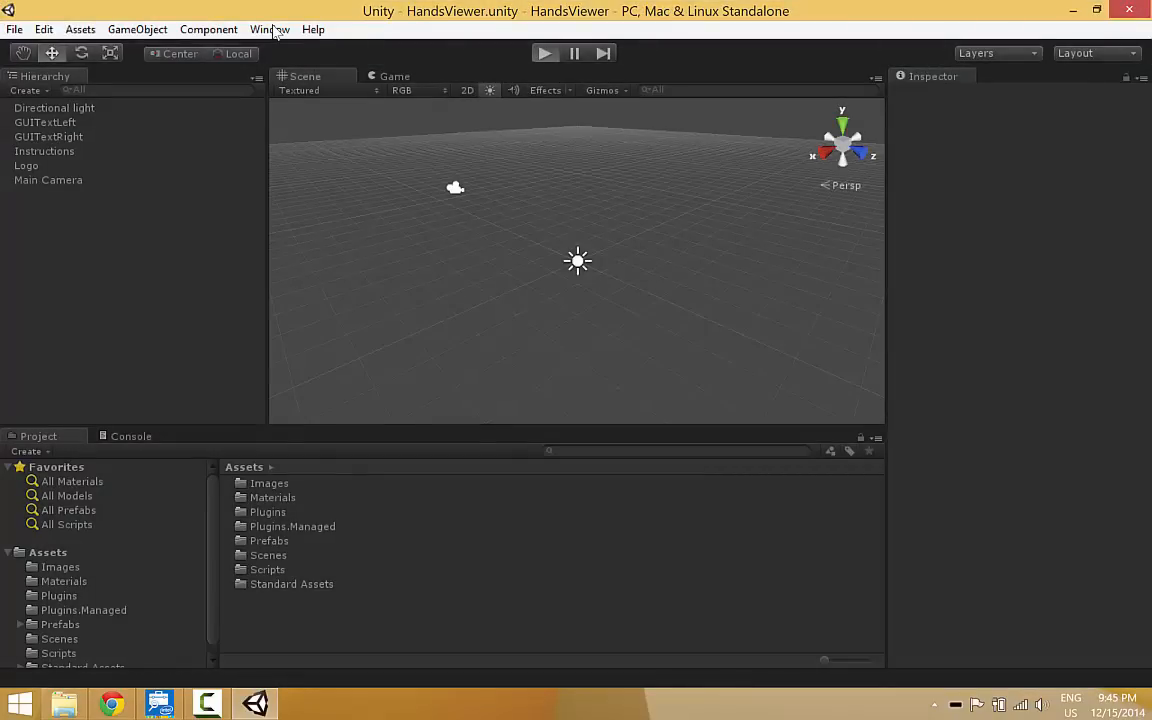
Play the HandsViewer scene in the Unity editor.
{"action": "left_click", "coordinate": [544, 52]}
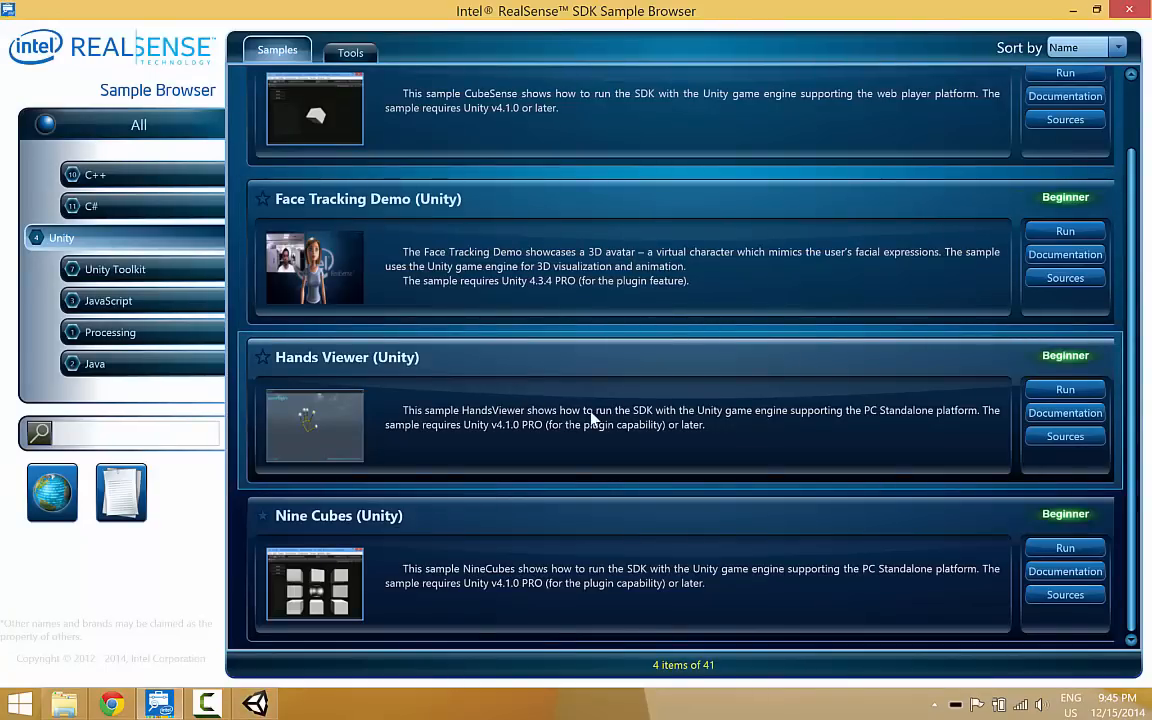
Inspect the point cloud mesh with and without color mapping, then play the Point Cloud scene.
{"action": "left_click", "coordinate": [112, 268]}
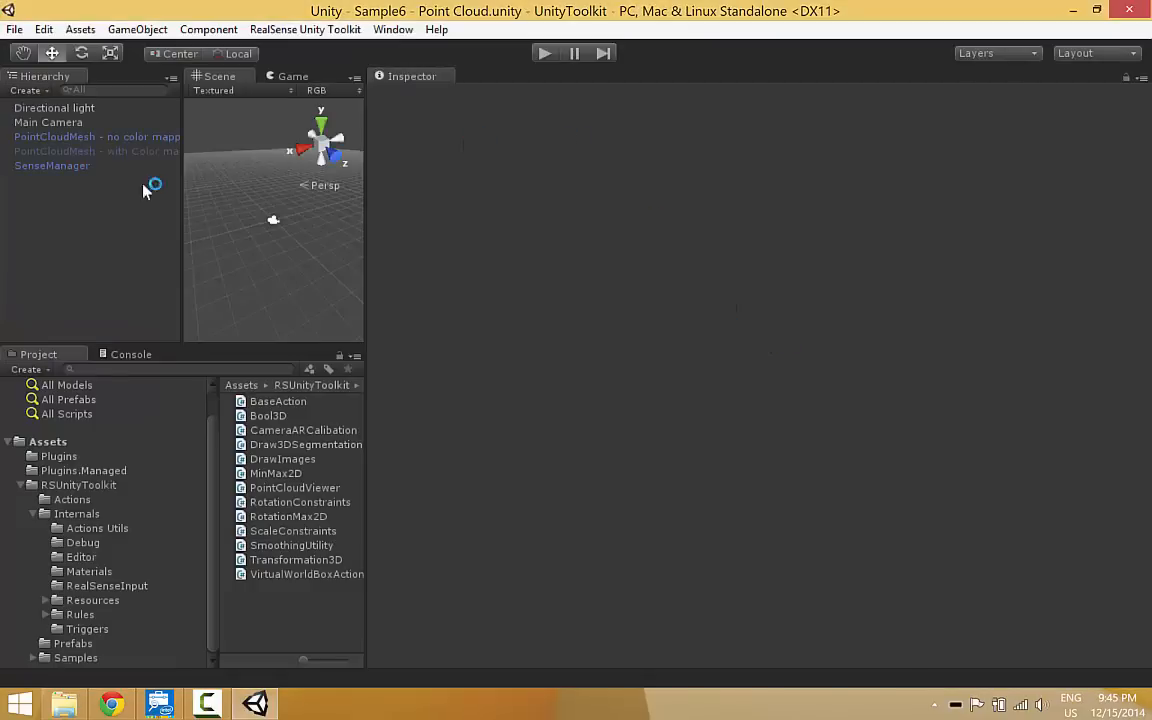
{"action": "left_click", "coordinate": [96, 152]}
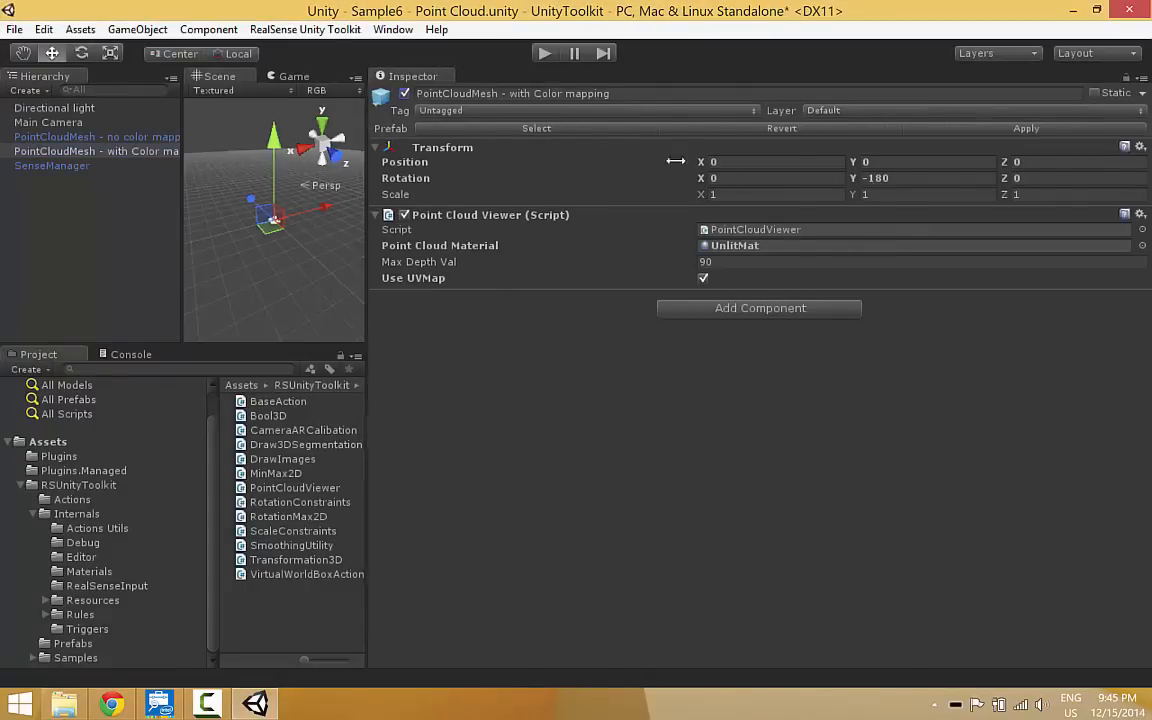
{"action": "left_click", "coordinate": [96, 136]}
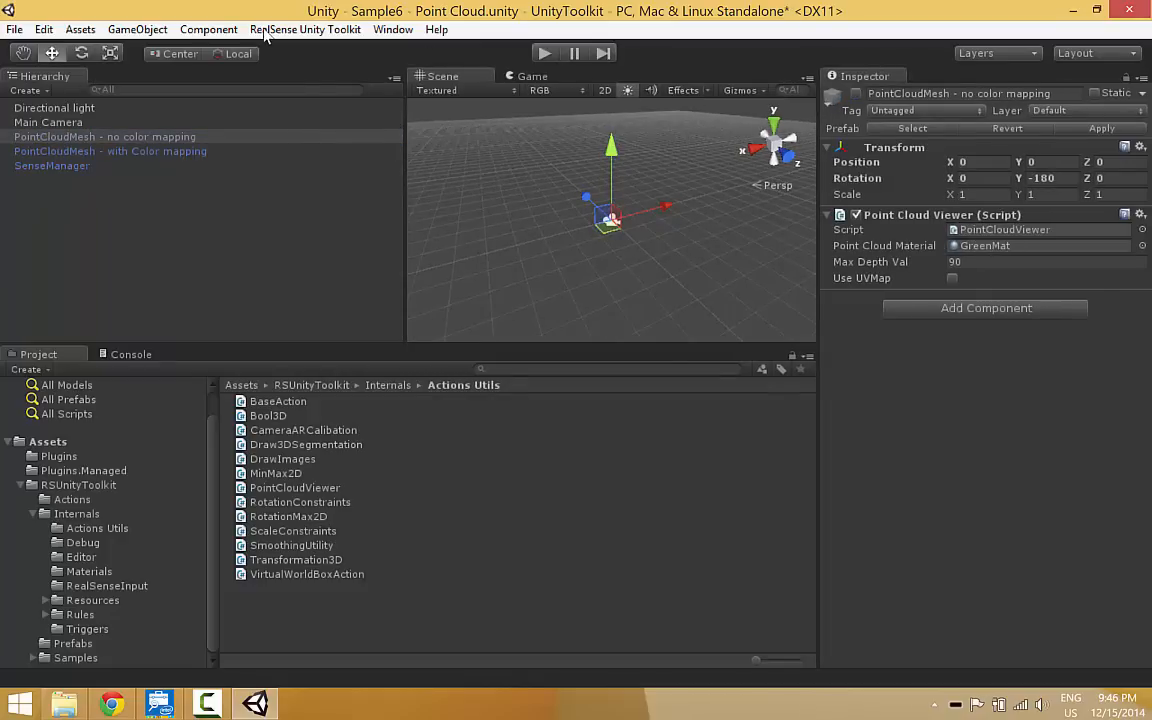
{"action": "left_click", "coordinate": [544, 52]}
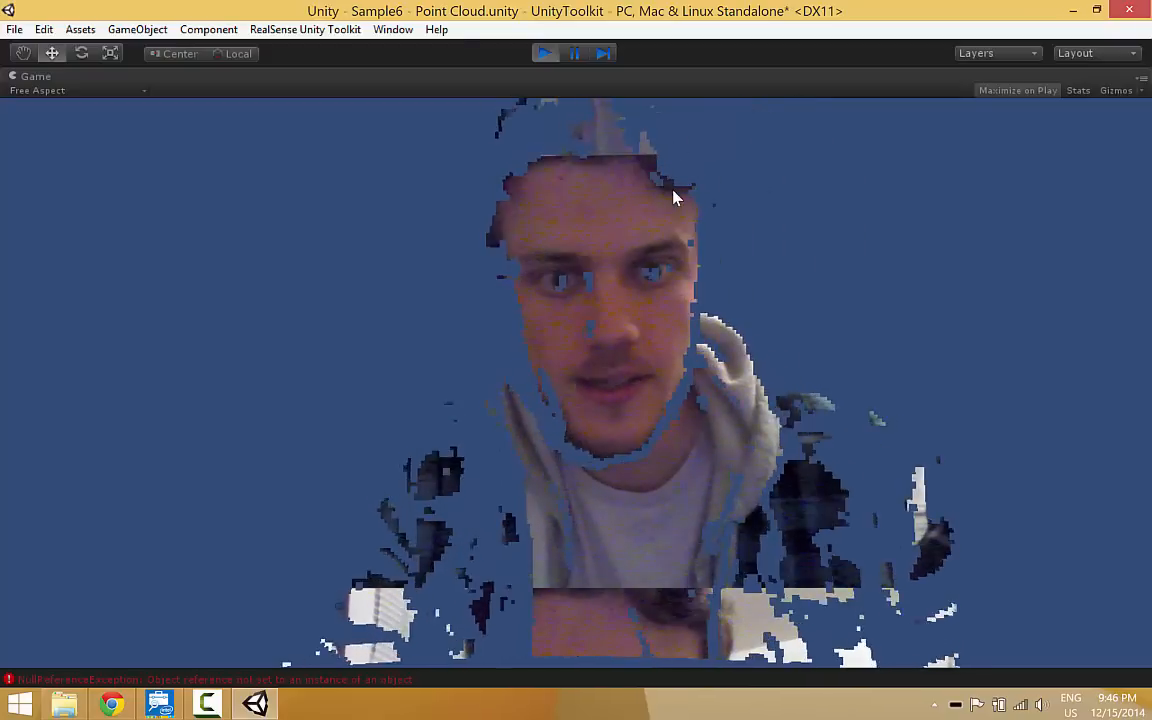
{"action": "key", "text": "alt+tab"}
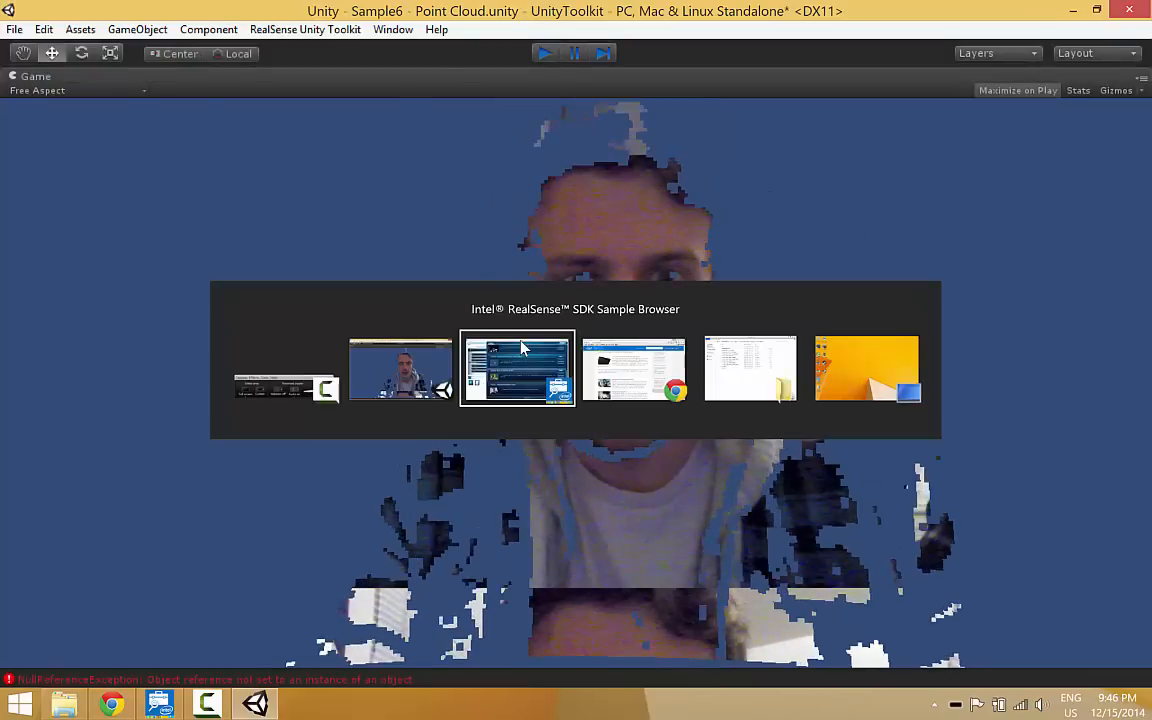
Browse the full sample list, then filter it to the Unity Toolkit samples.
{"action": "left_click", "coordinate": [516, 368]}
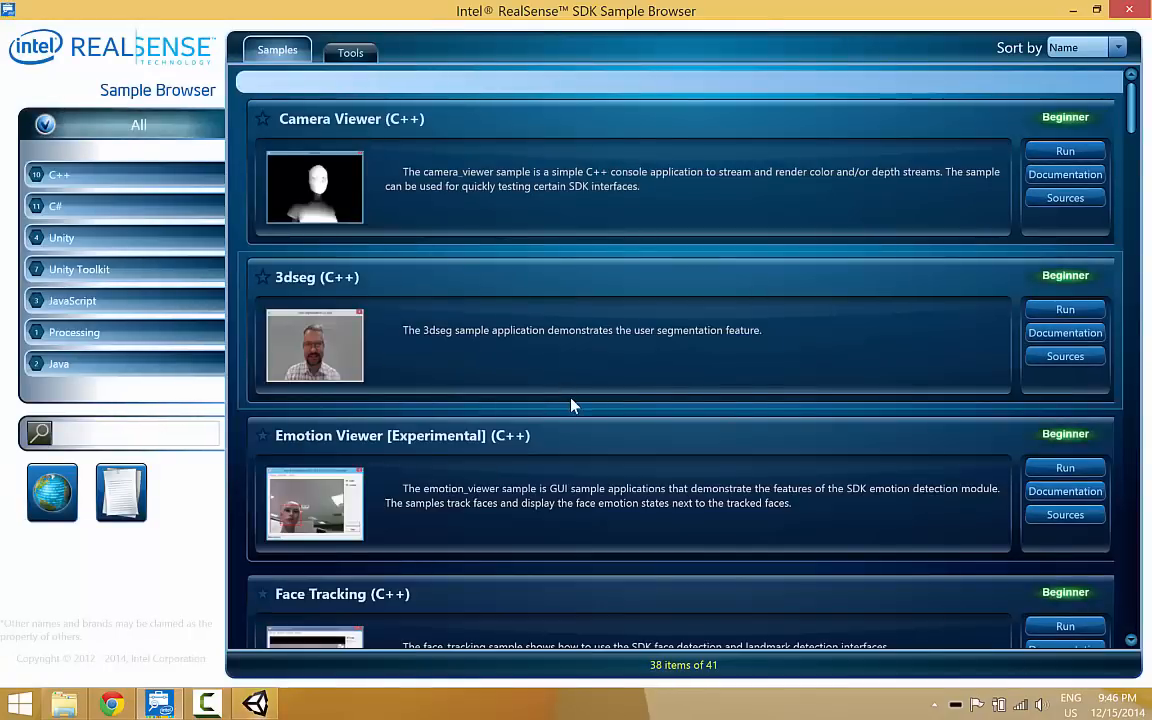
{"action": "scroll", "scroll_direction": "down", "scroll_amount": 3}
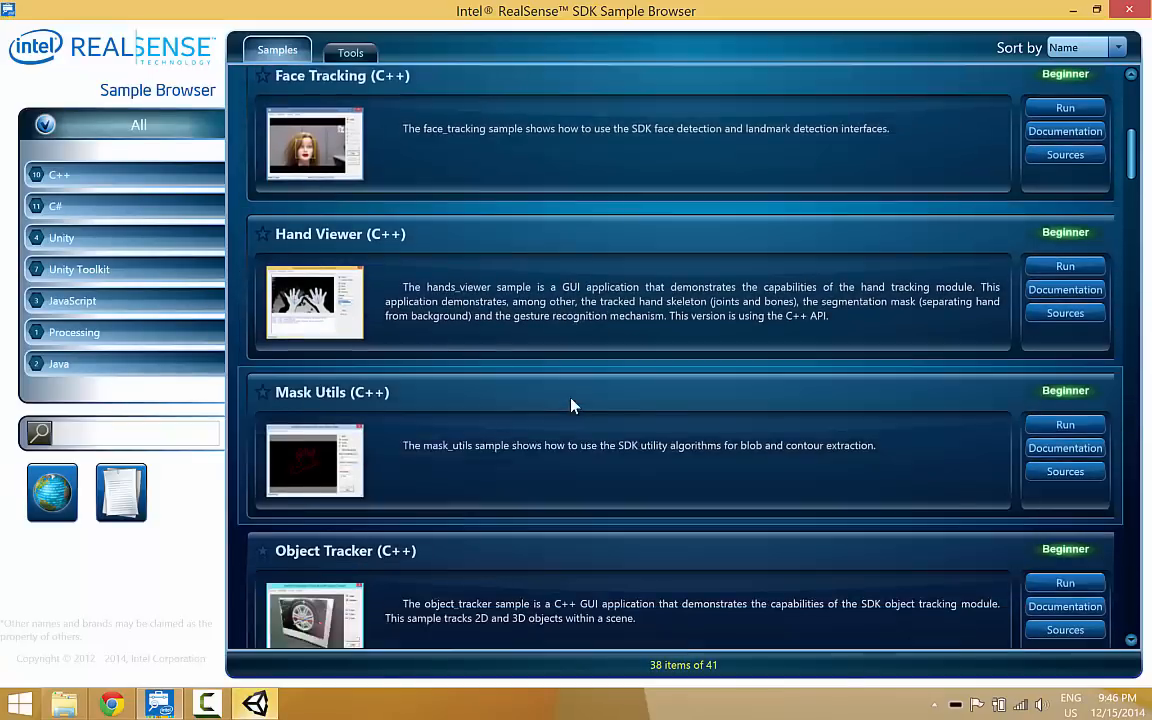
{"action": "scroll", "scroll_direction": "down", "scroll_amount": 3}
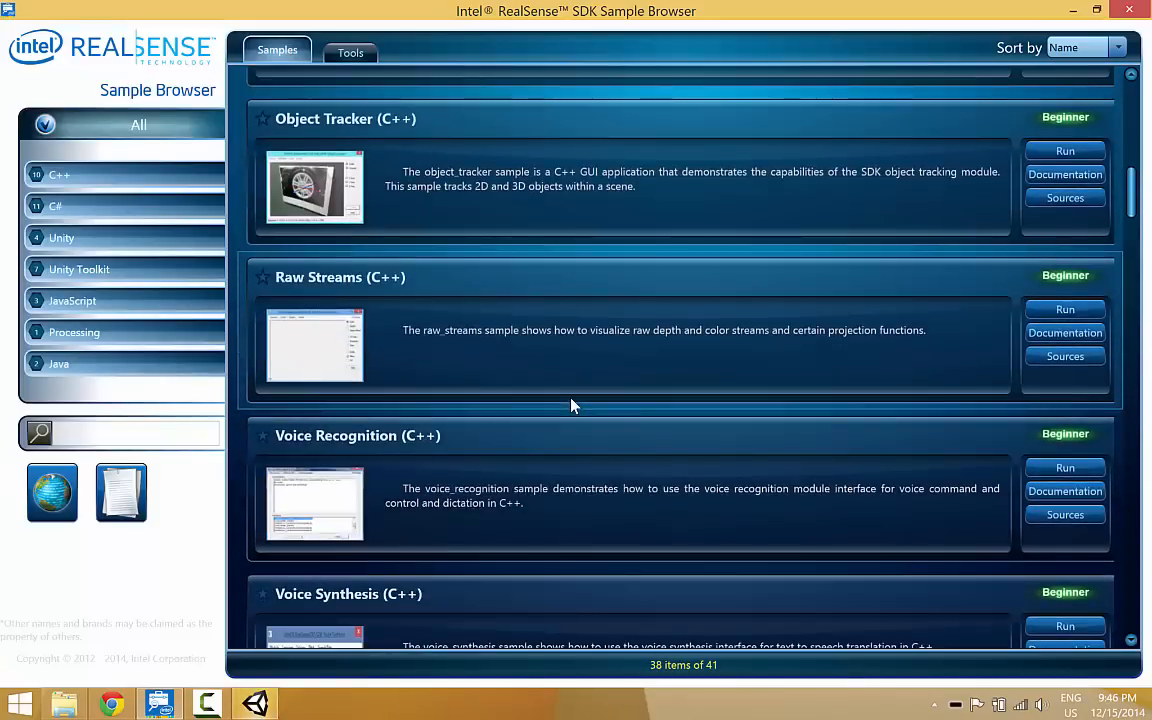
{"action": "scroll", "scroll_direction": "down", "scroll_amount": 3}
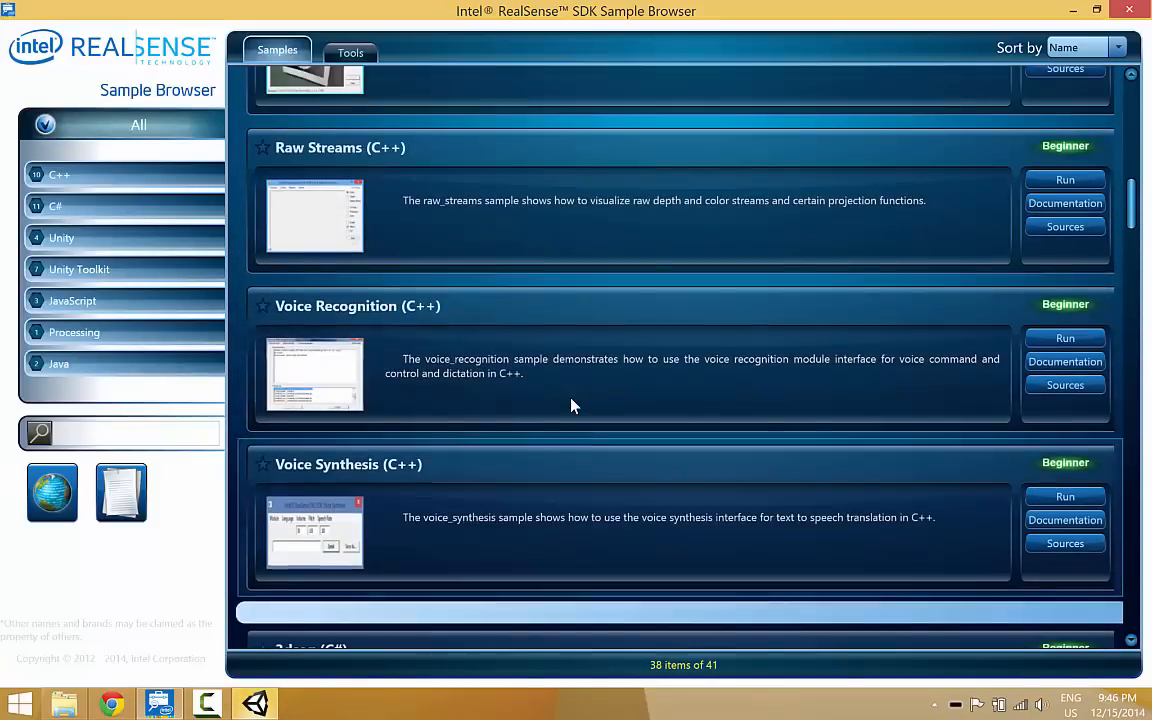
{"action": "scroll", "scroll_direction": "down", "scroll_amount": 3}
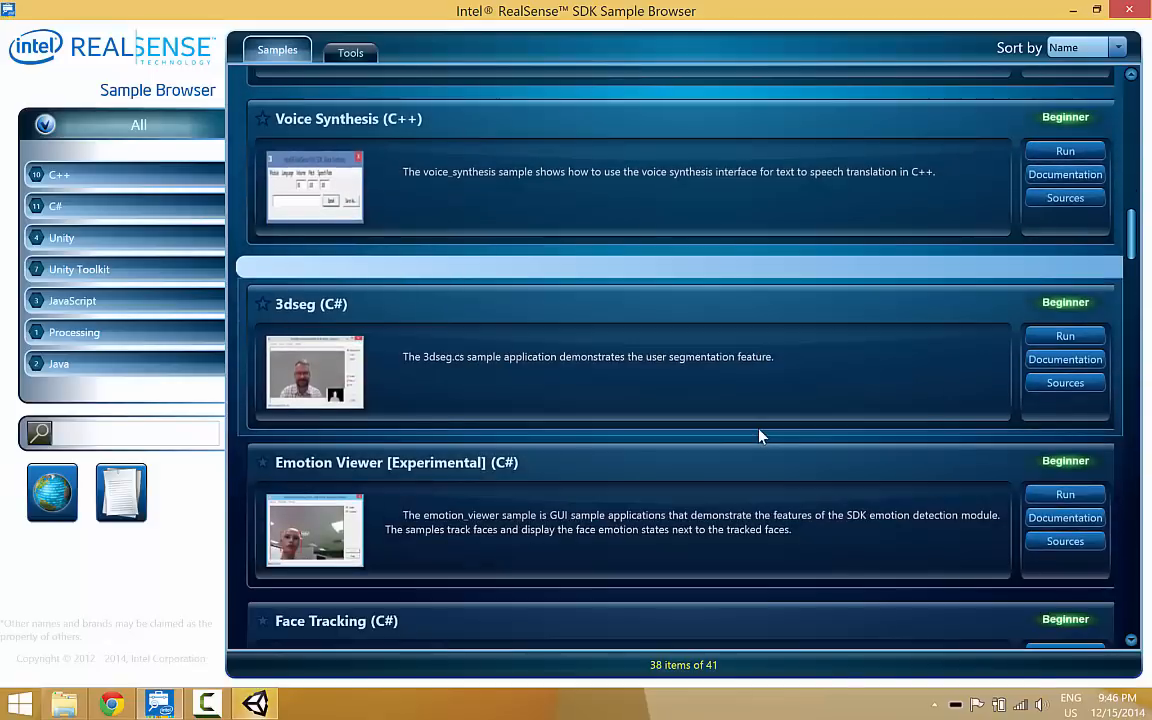
{"action": "scroll", "scroll_direction": "down", "scroll_amount": 3}
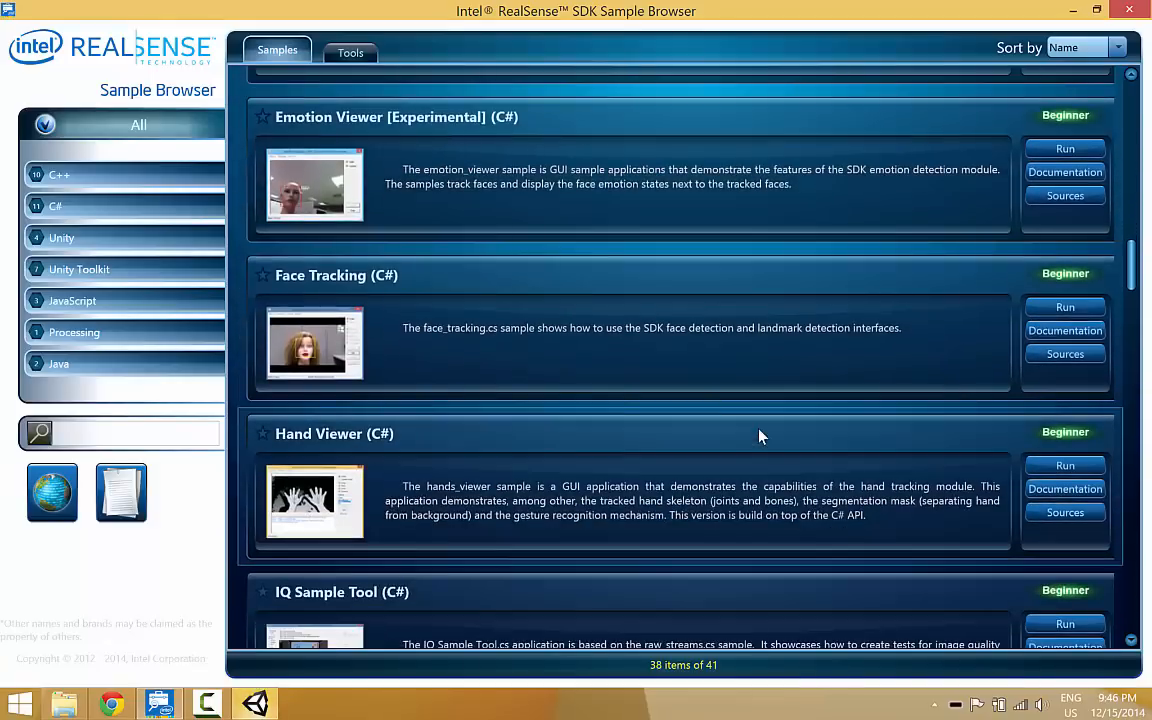
{"action": "scroll", "scroll_direction": "down", "scroll_amount": 3}
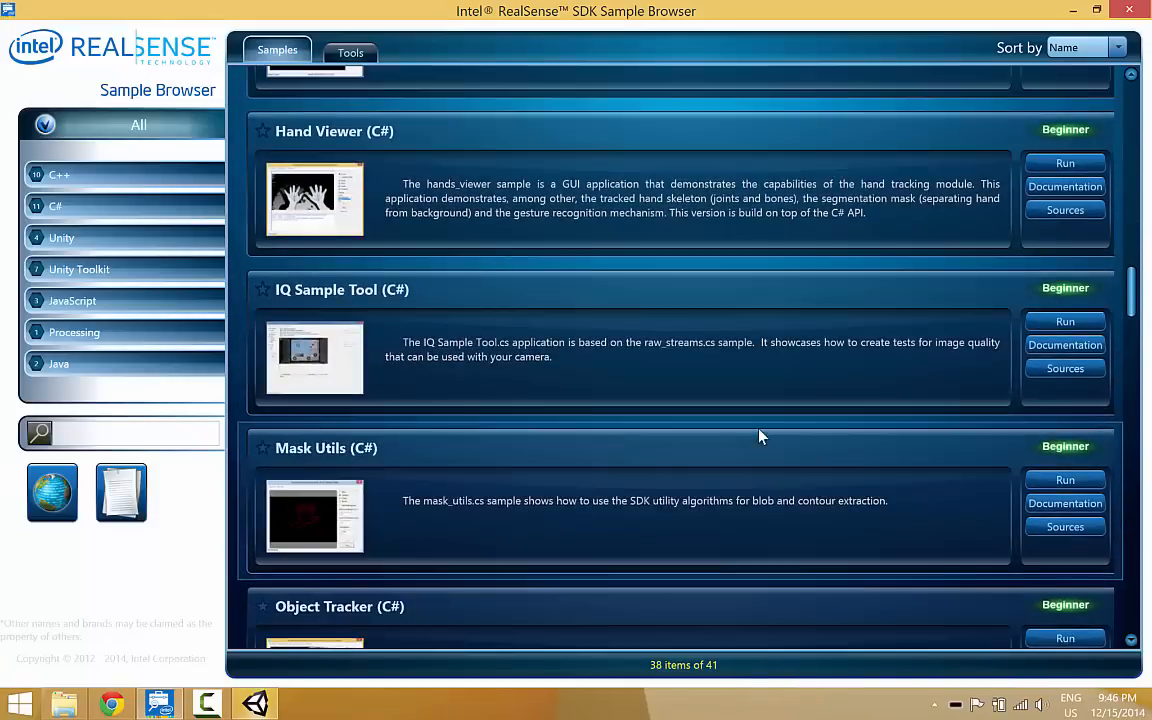
{"action": "scroll", "scroll_direction": "down", "scroll_amount": 3}
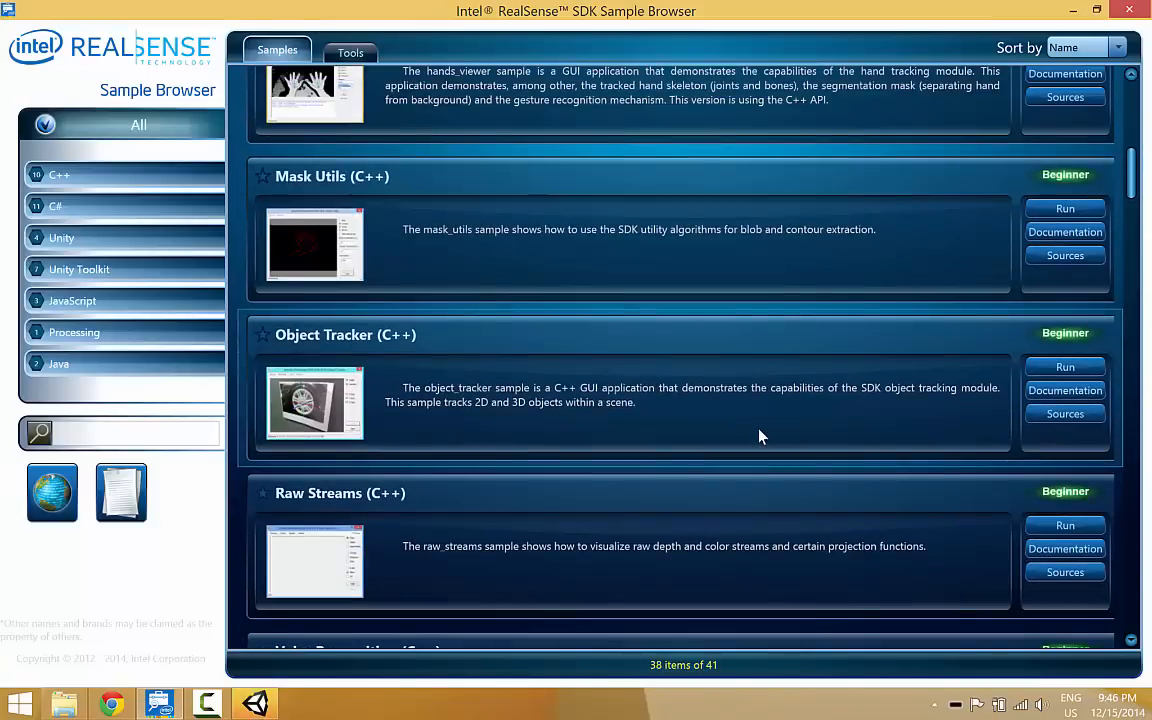
{"action": "scroll", "scroll_direction": "up", "scroll_amount": 3}
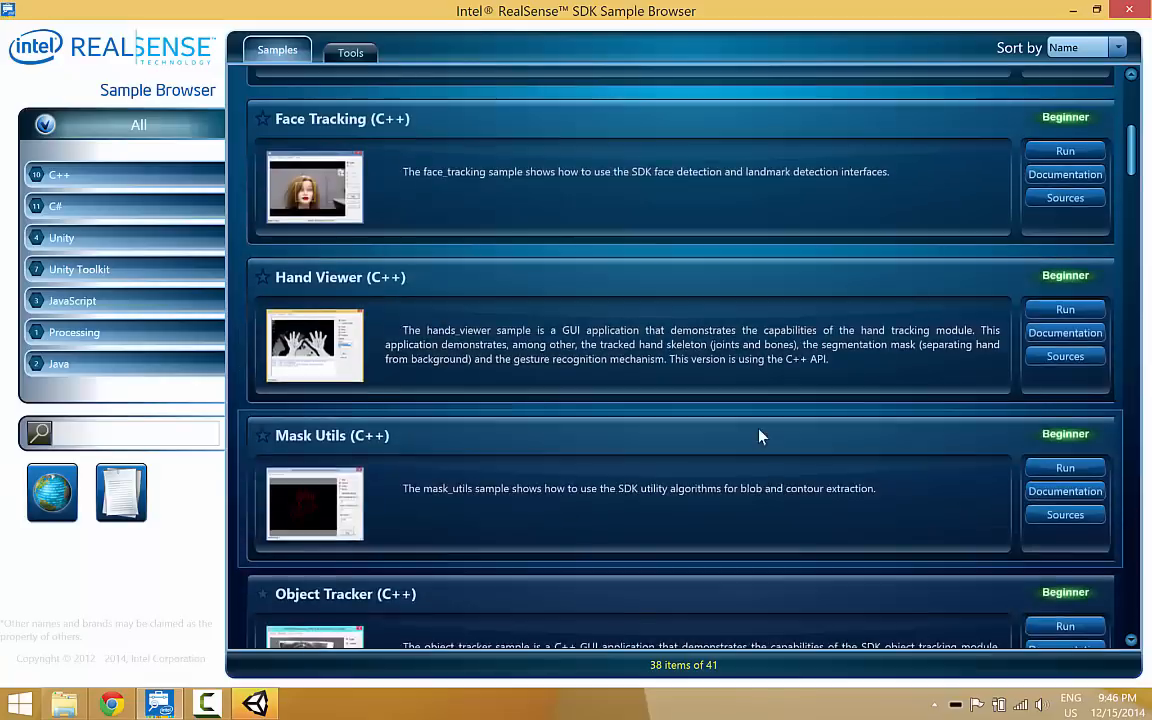
{"action": "left_click", "coordinate": [78, 268]}
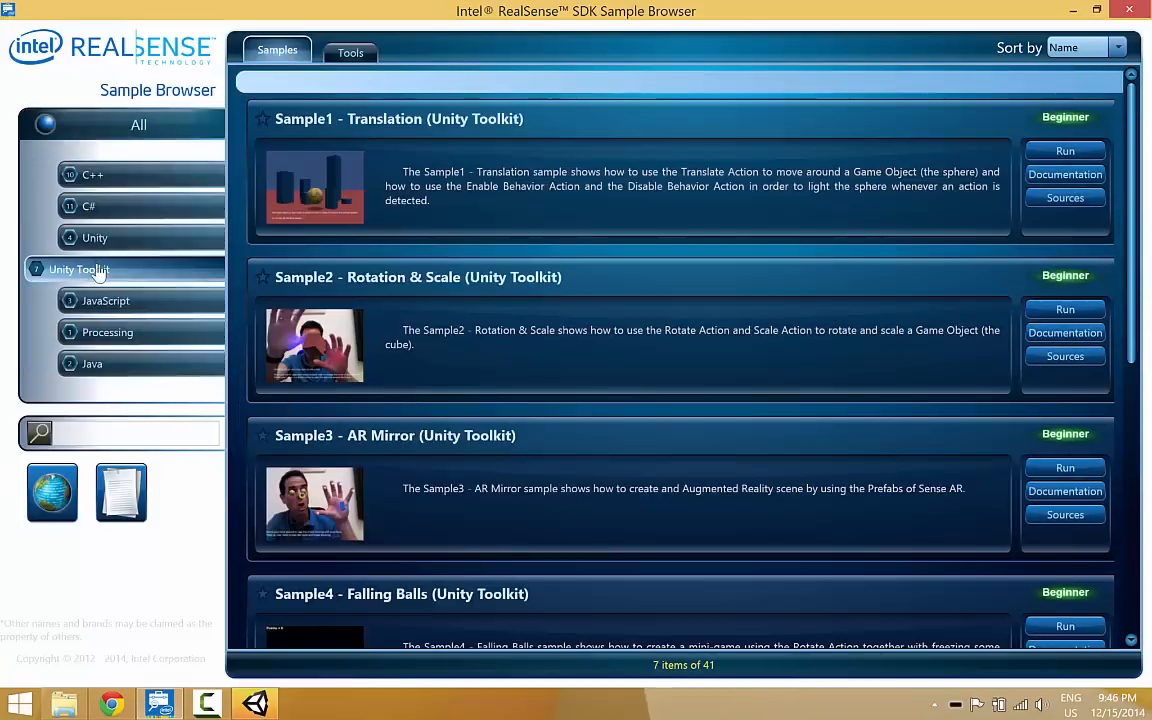
{"action": "scroll", "scroll_direction": "down", "scroll_amount": 3}
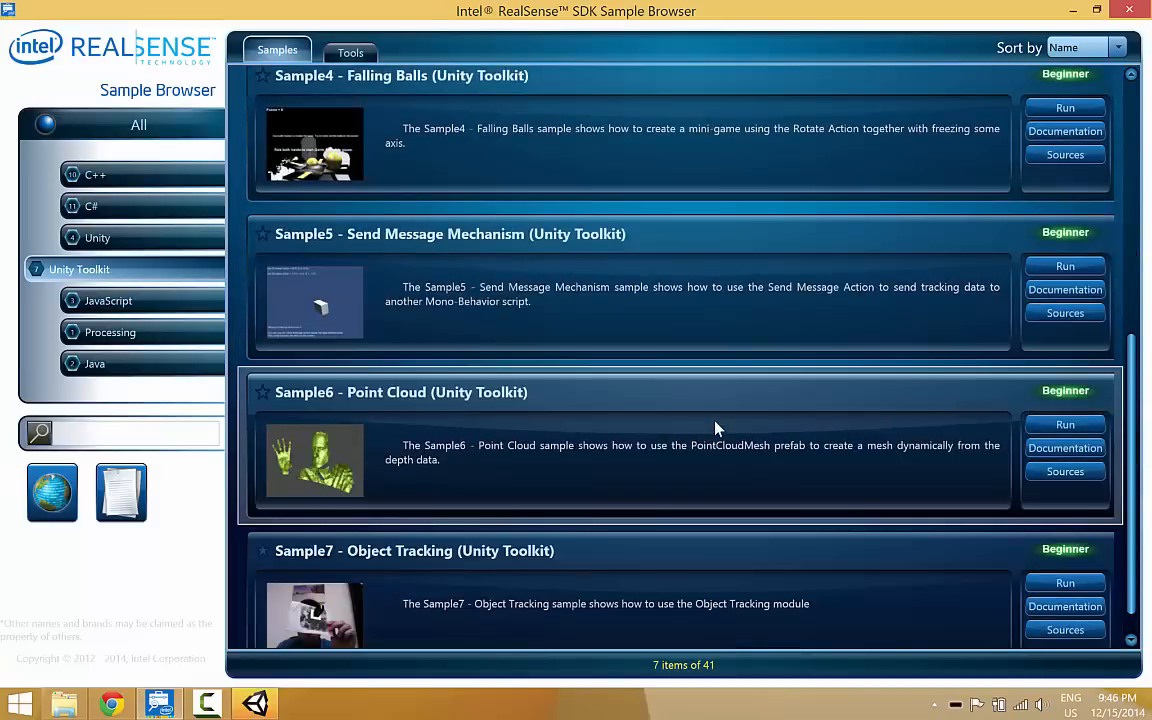
{"action": "mouse_move", "coordinate": [1122, 400]}
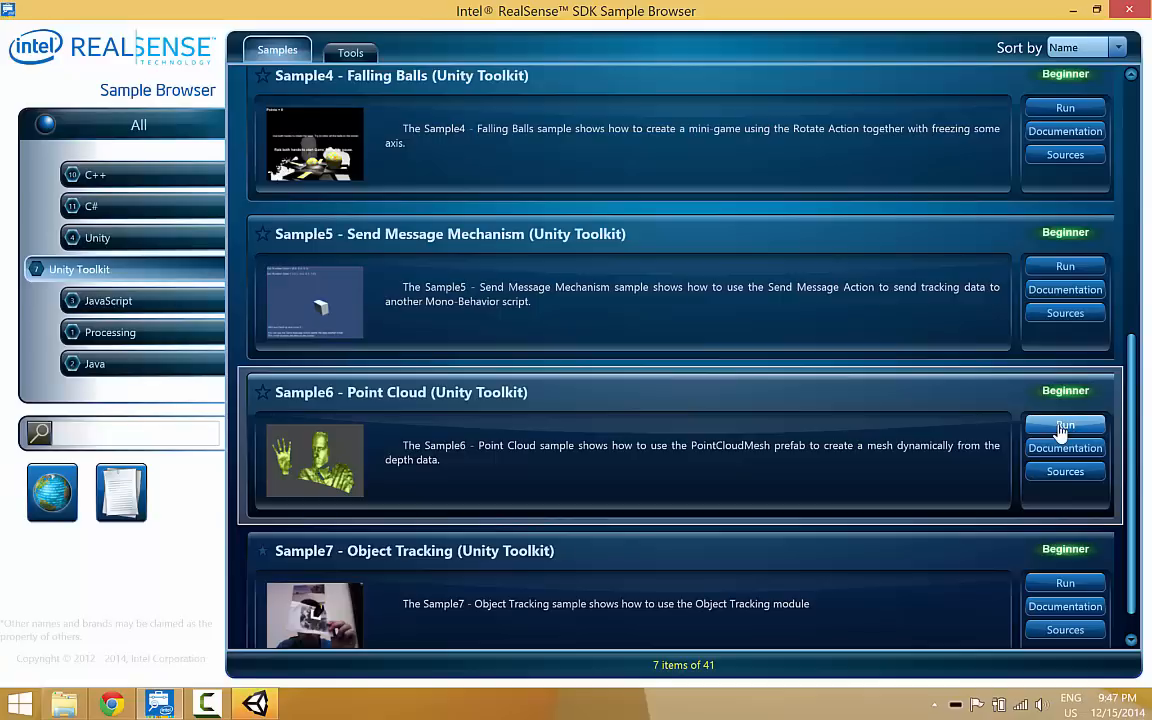
{"action": "mouse_move", "coordinate": [1008, 172]}
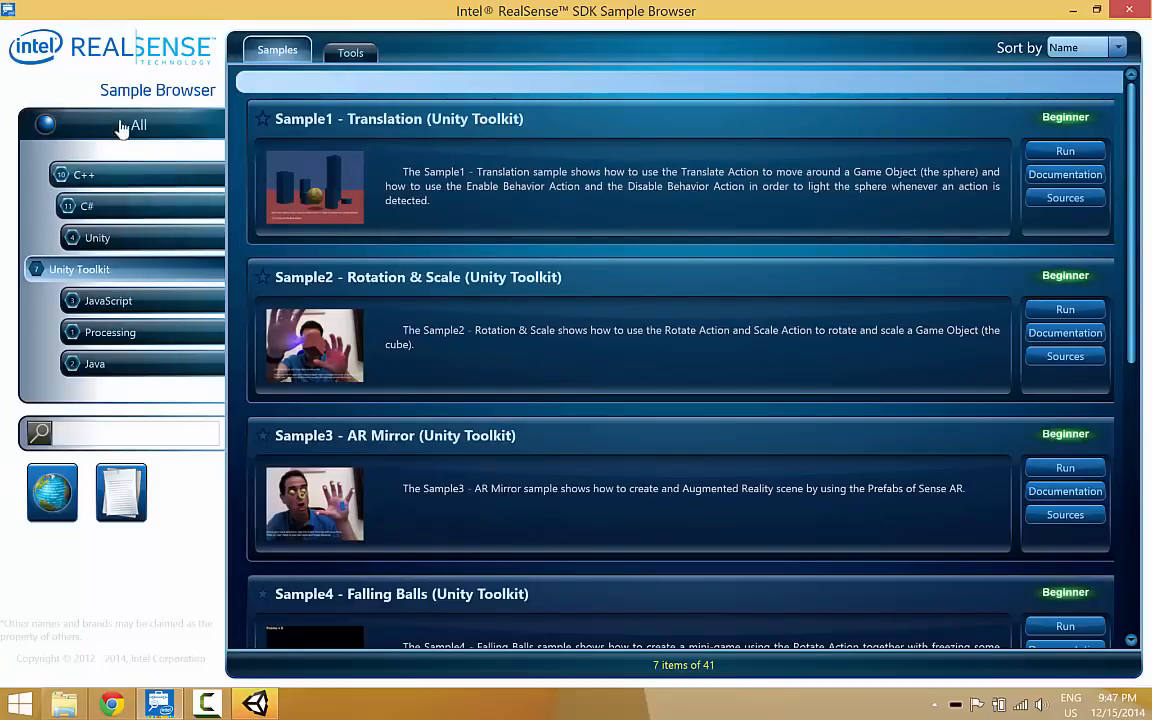
Show all samples again and run Camera Viewer (C++) for live Color and IR streams.
{"action": "left_click", "coordinate": [138, 124]}
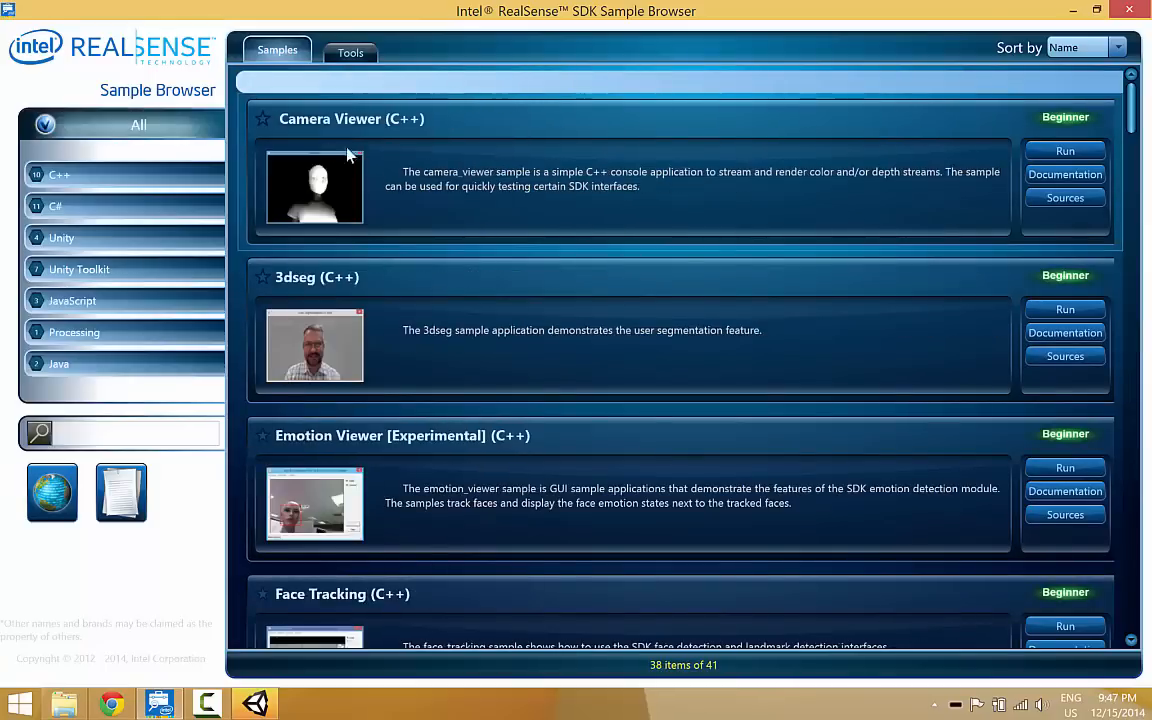
{"action": "mouse_move", "coordinate": [1058, 98]}
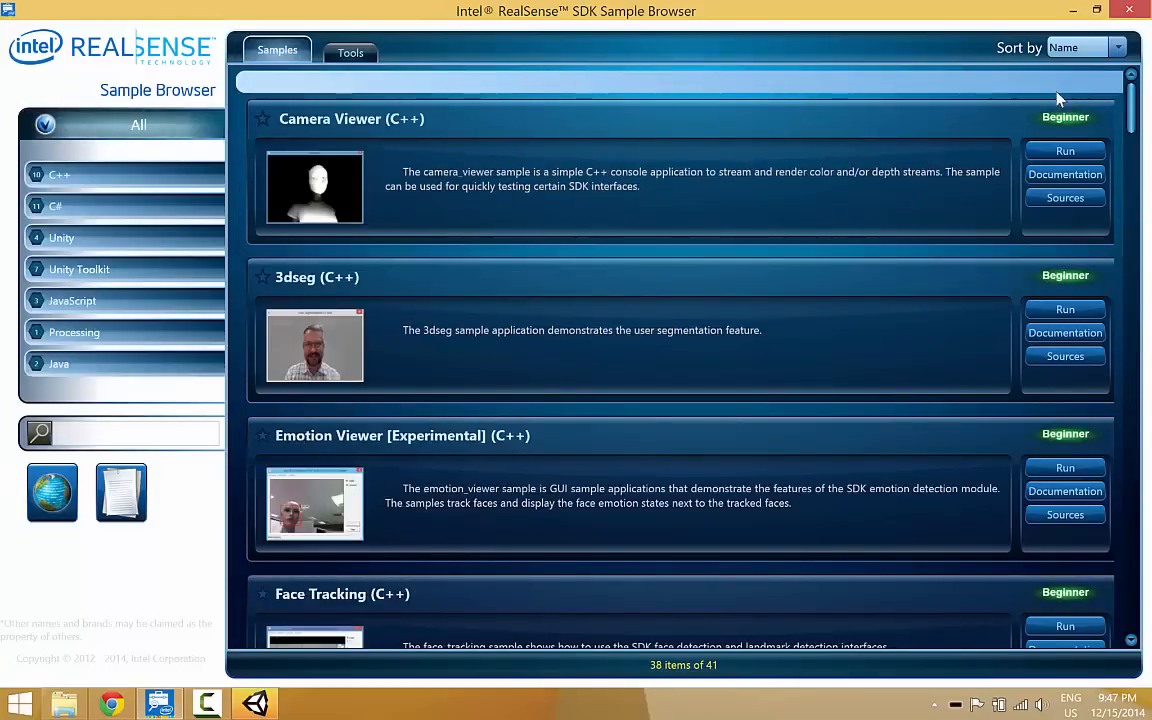
{"action": "left_click", "coordinate": [1064, 152]}
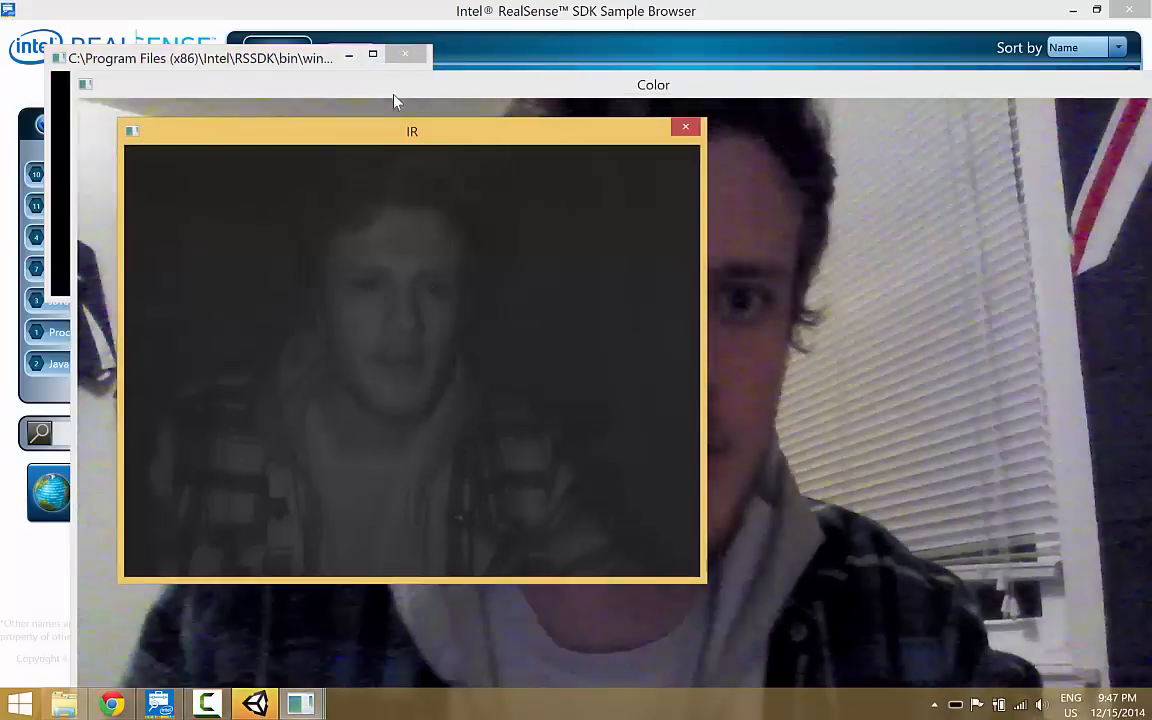